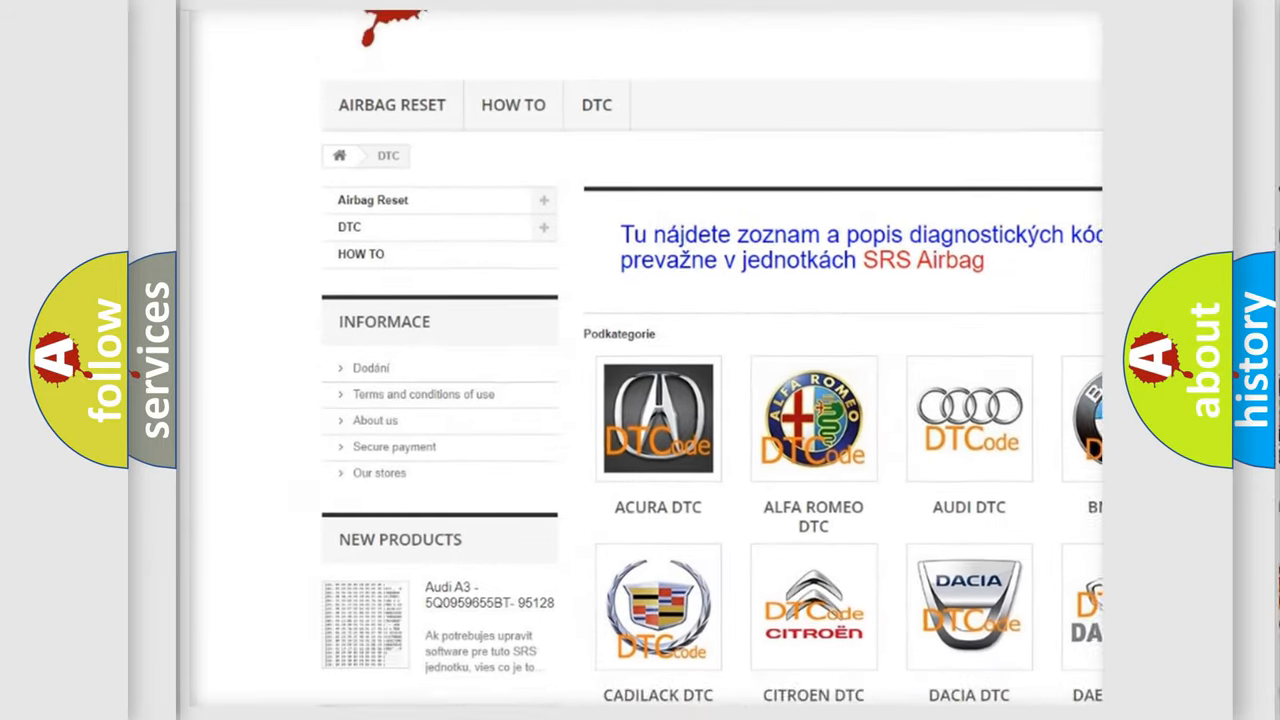
scroll("down", 3)
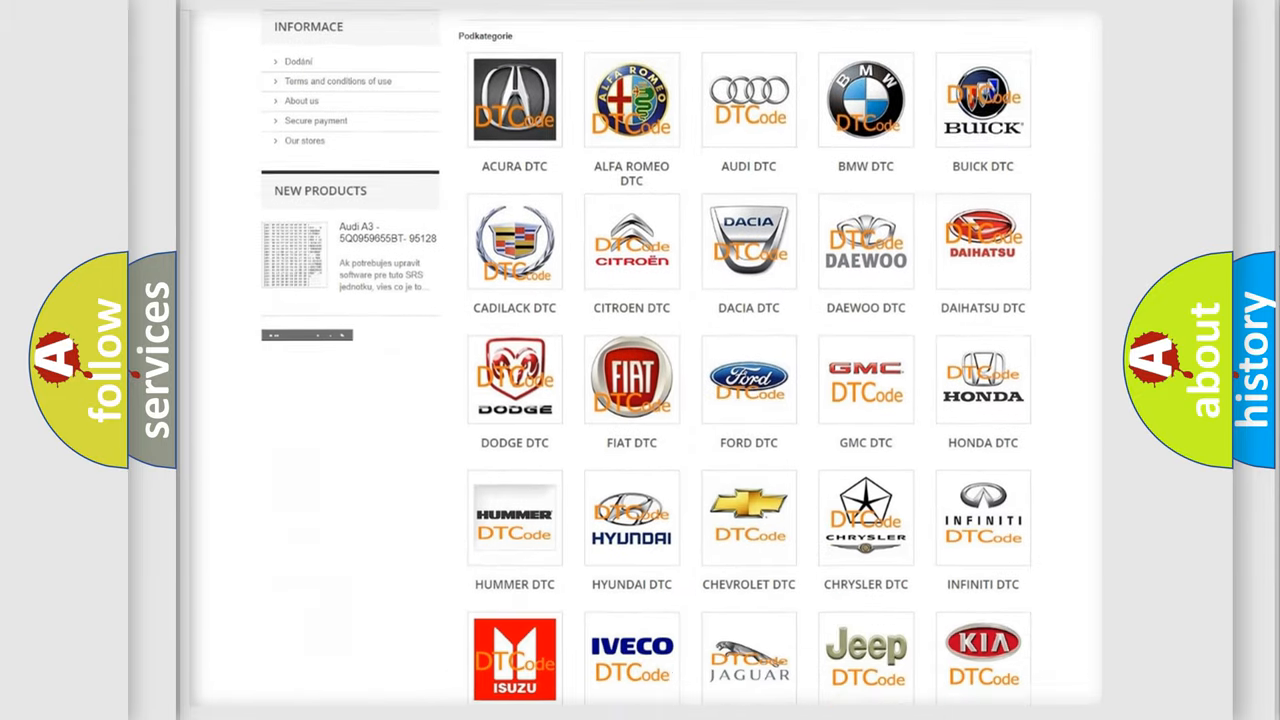
scroll("down", 3)
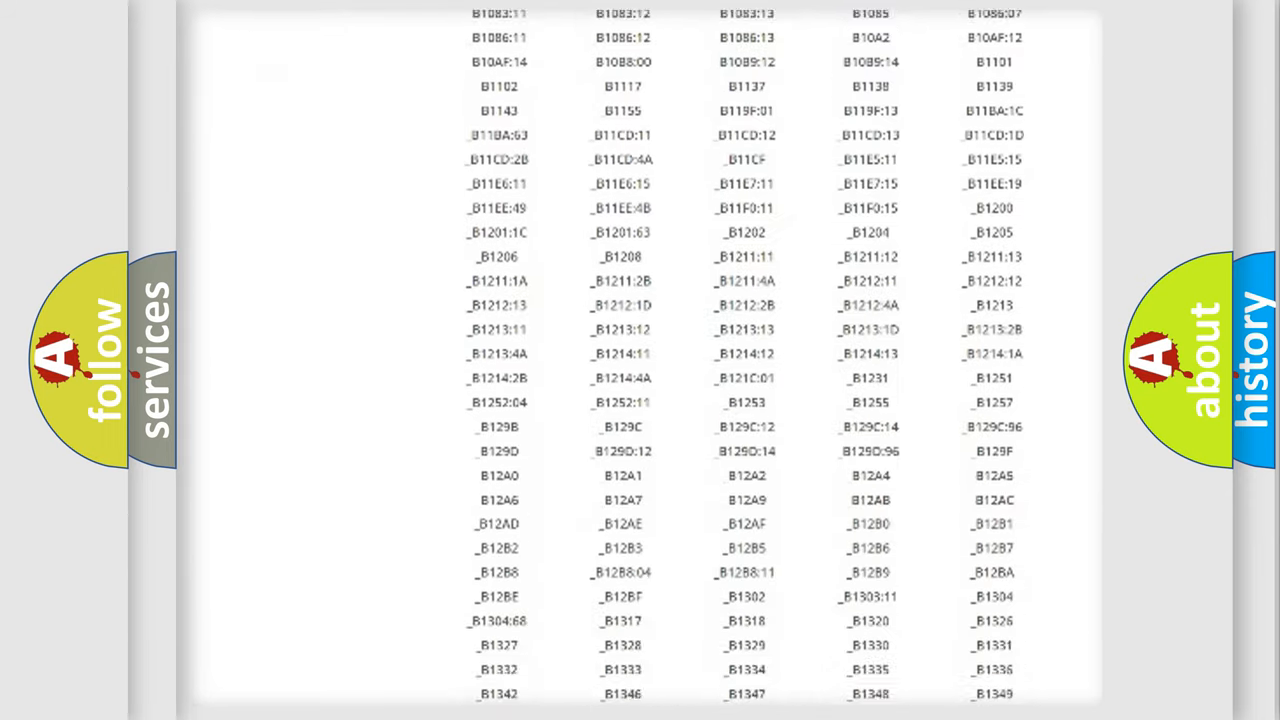
scroll("down", 3)
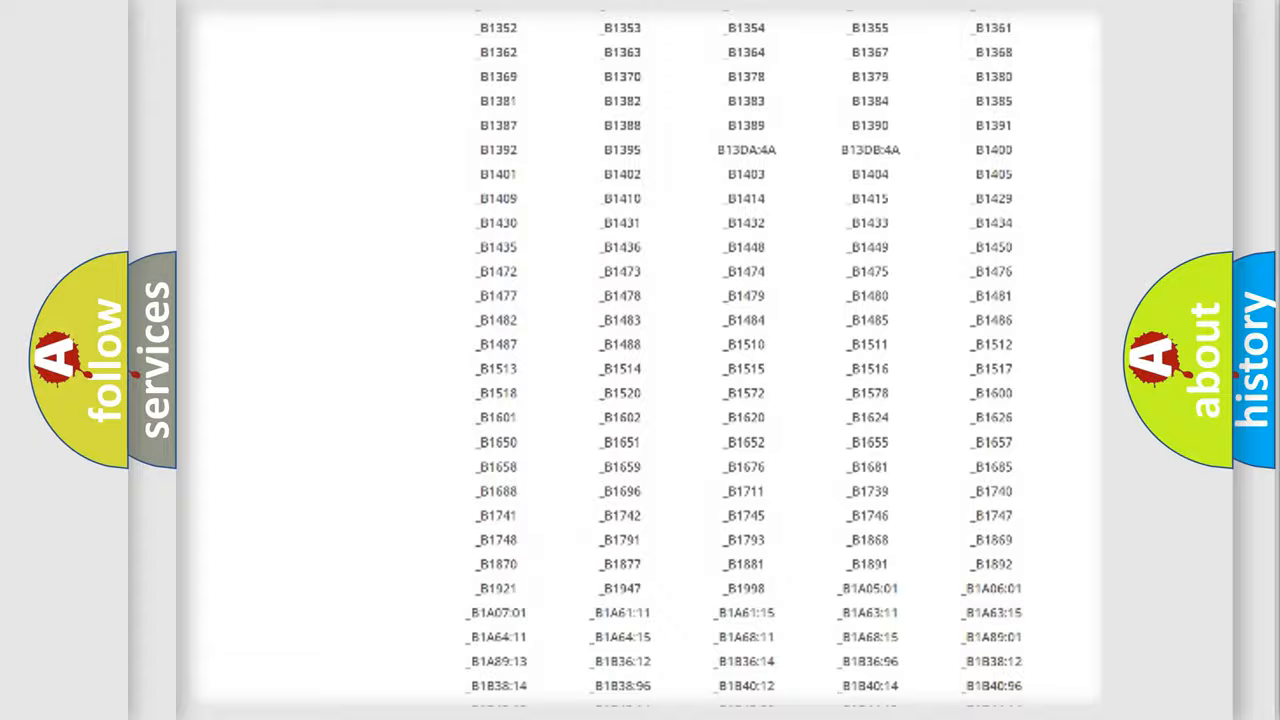